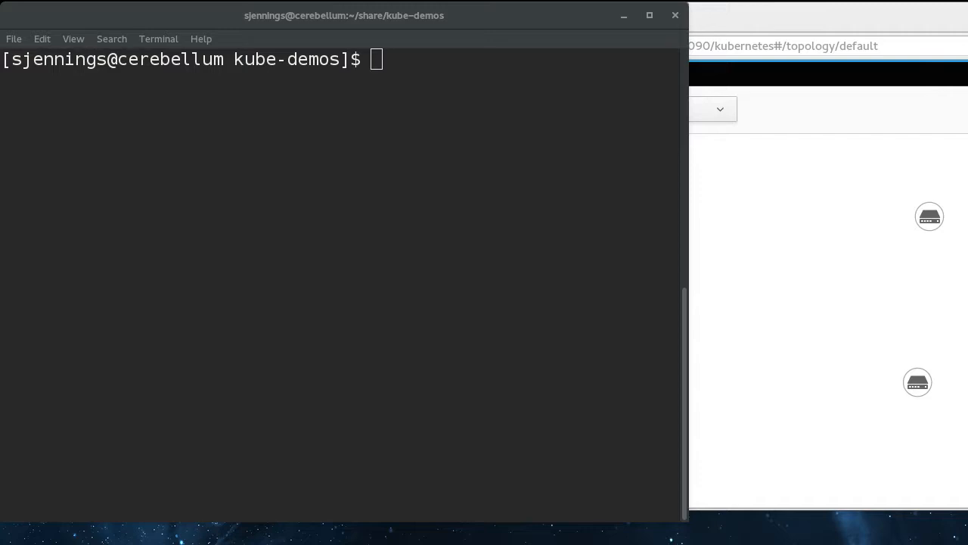
pyautogui.moveTo(770, 19)
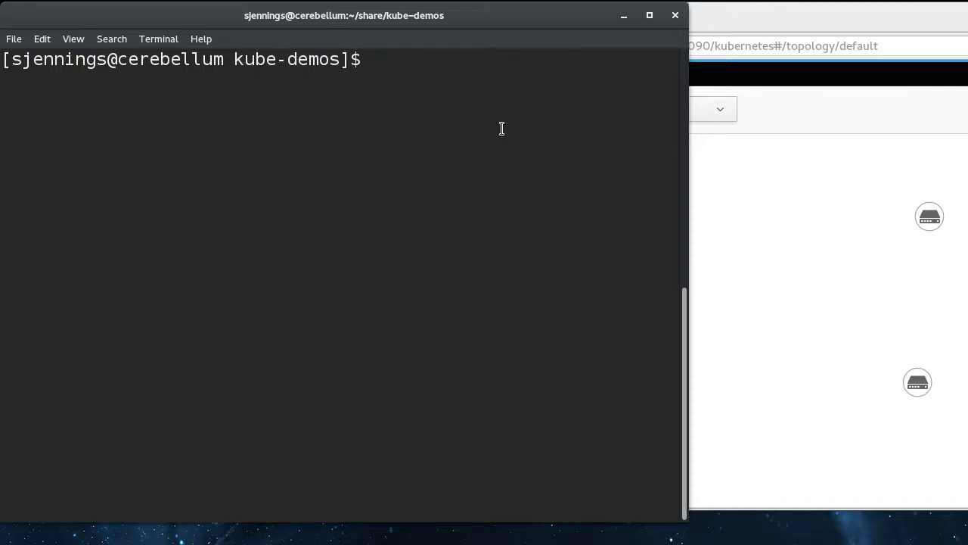
pyautogui.moveTo(608, 188)
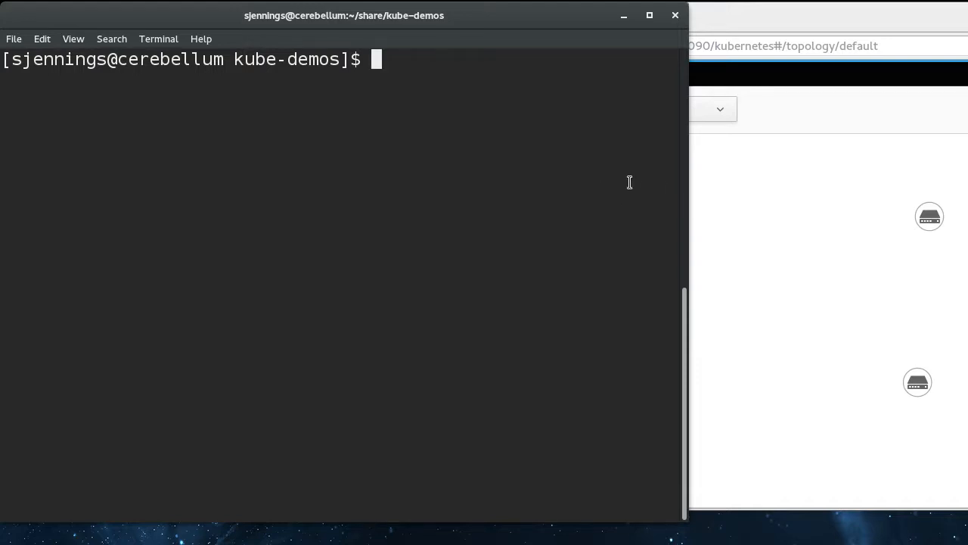
pyautogui.moveTo(577, 172)
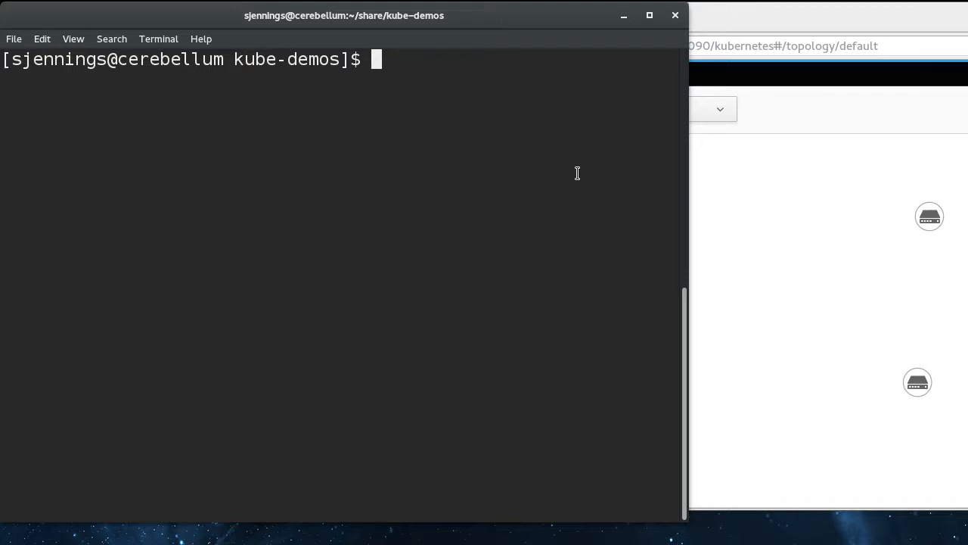
# Run ./drain.sh to create the two-replica fedora:24-demo deployment and list pod nodeNames
pyautogui.write('.')
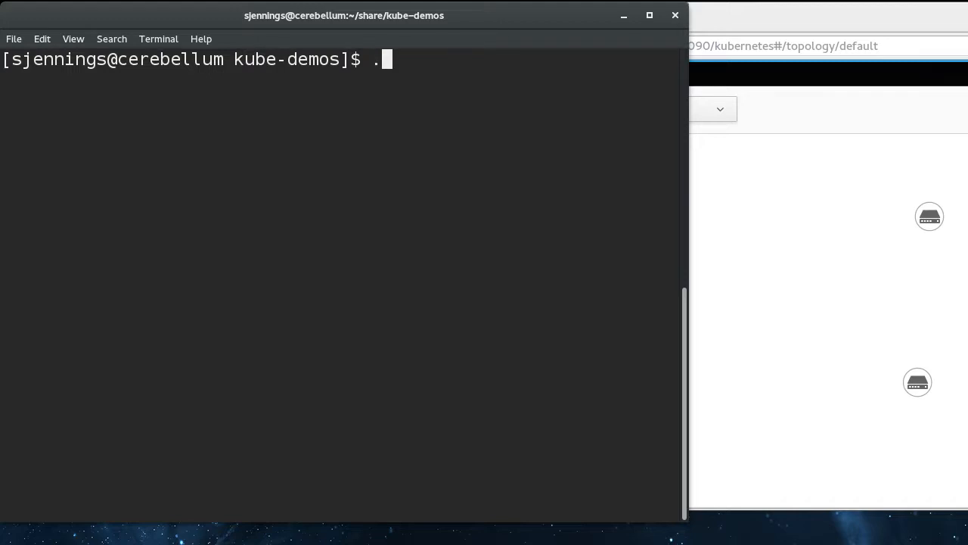
pyautogui.write('/drain.sh')
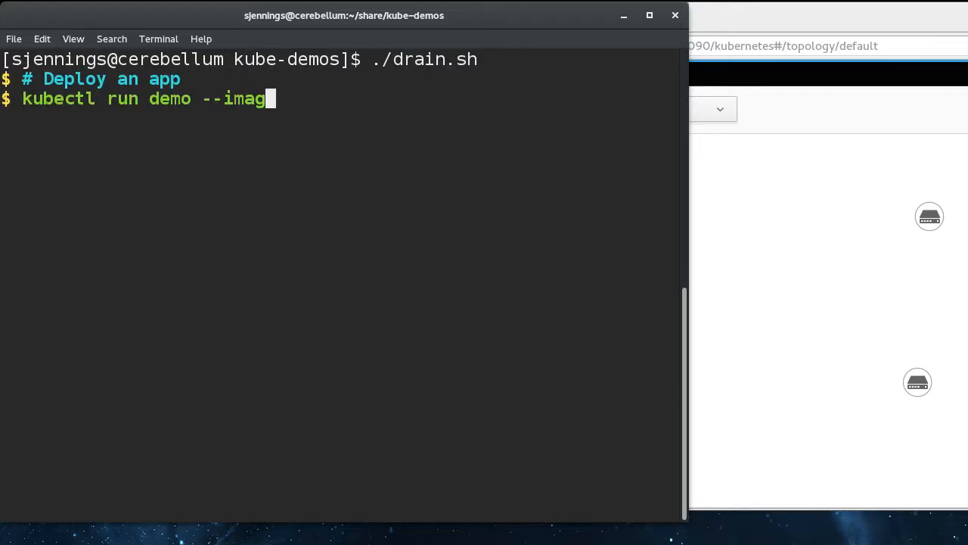
pyautogui.write('e=master.turbot:5000/fedora:24-demo --replicas=2')
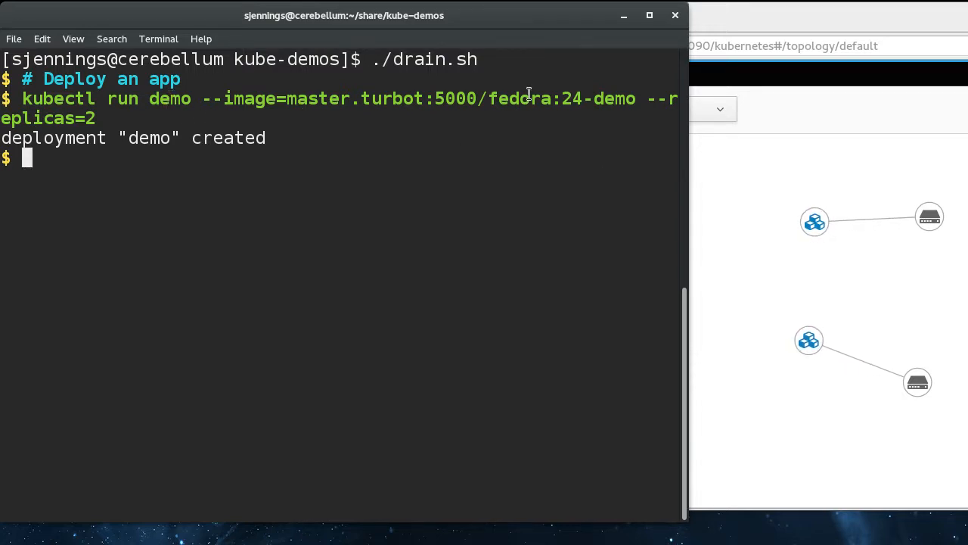
pyautogui.moveTo(860, 261)
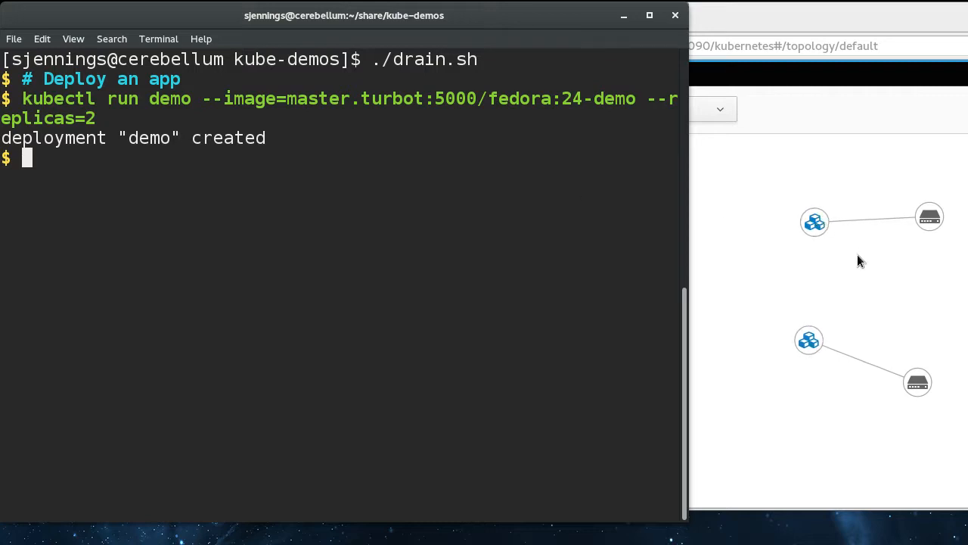
pyautogui.moveTo(928, 258)
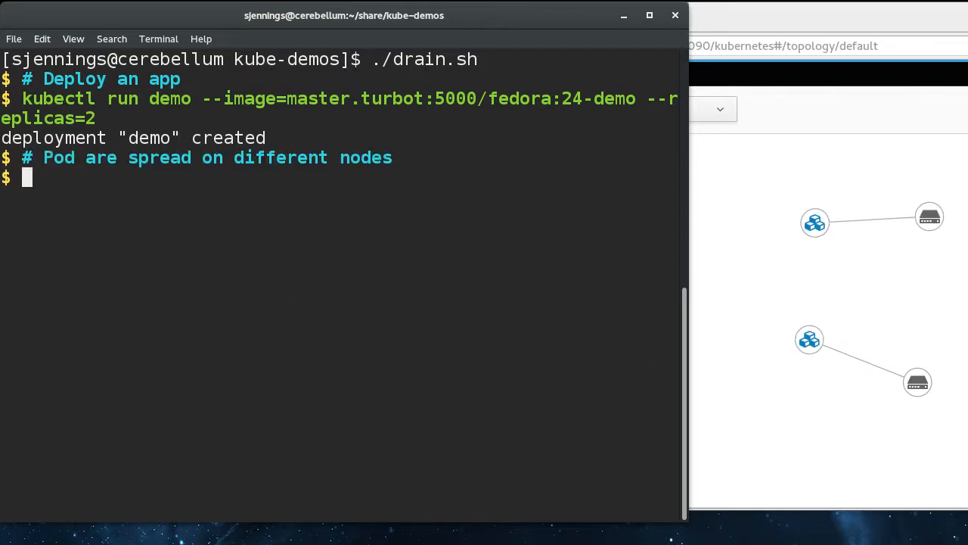
pyautogui.write('kubectl get pods -o yaml | grep nodeName:')
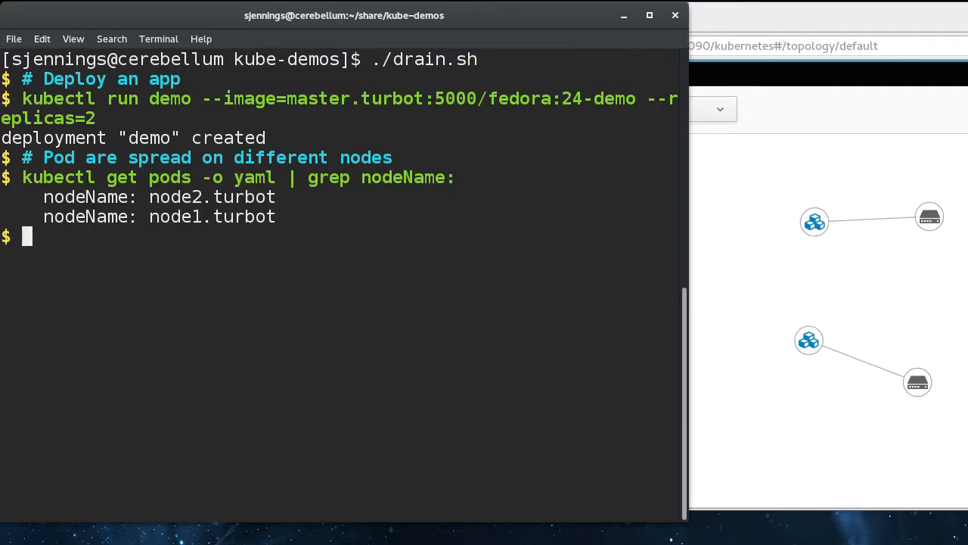
pyautogui.moveTo(316, 258)
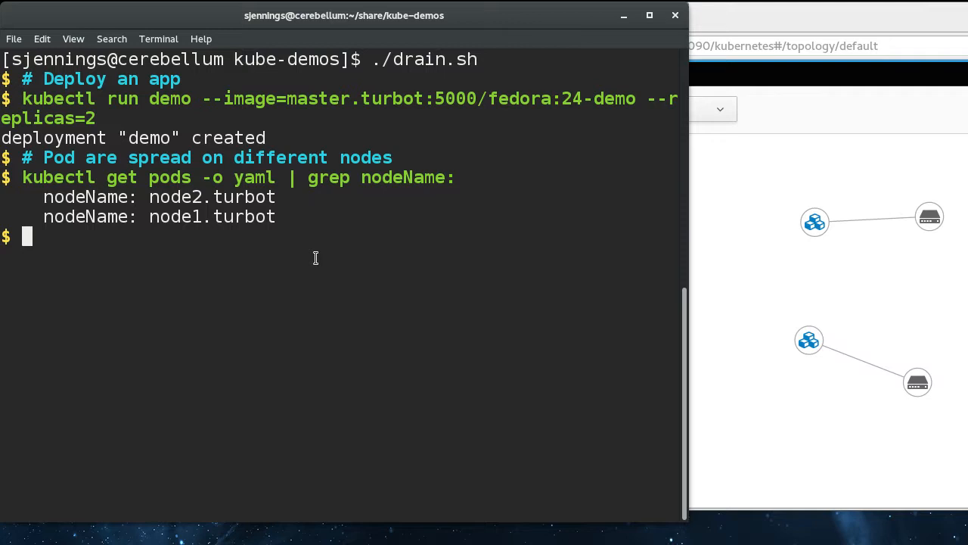
# Drain node1.turbot and highlight 'cordoned' in the drain output
pyautogui.press('Return')
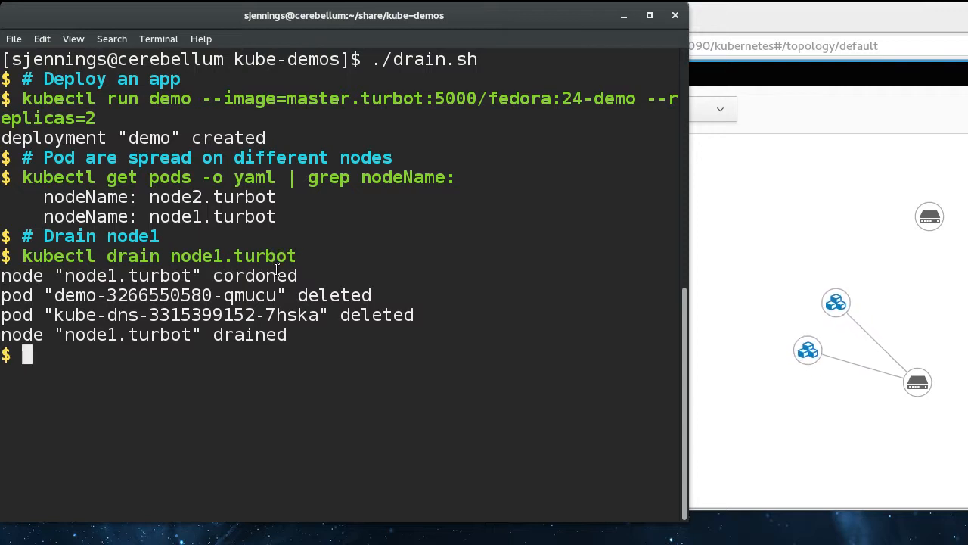
pyautogui.doubleClick(254, 275)
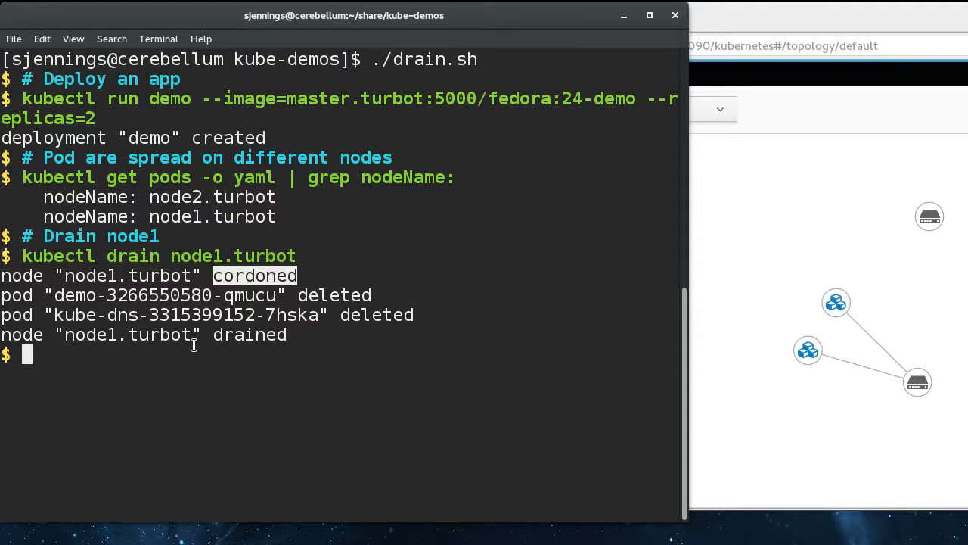
pyautogui.moveTo(915, 384)
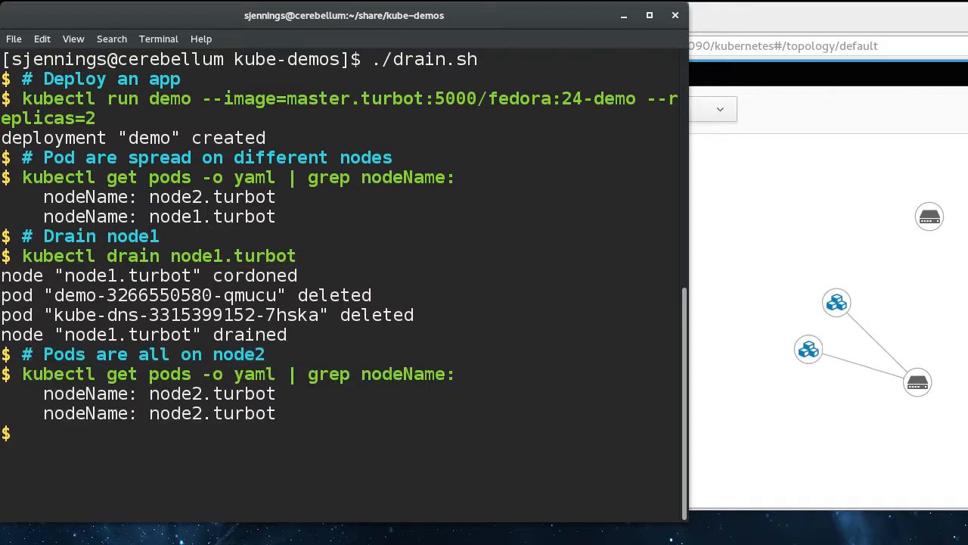
# Run kubectl uncordon node1.turbot to make node1 schedulable again
pyautogui.write('kubect')
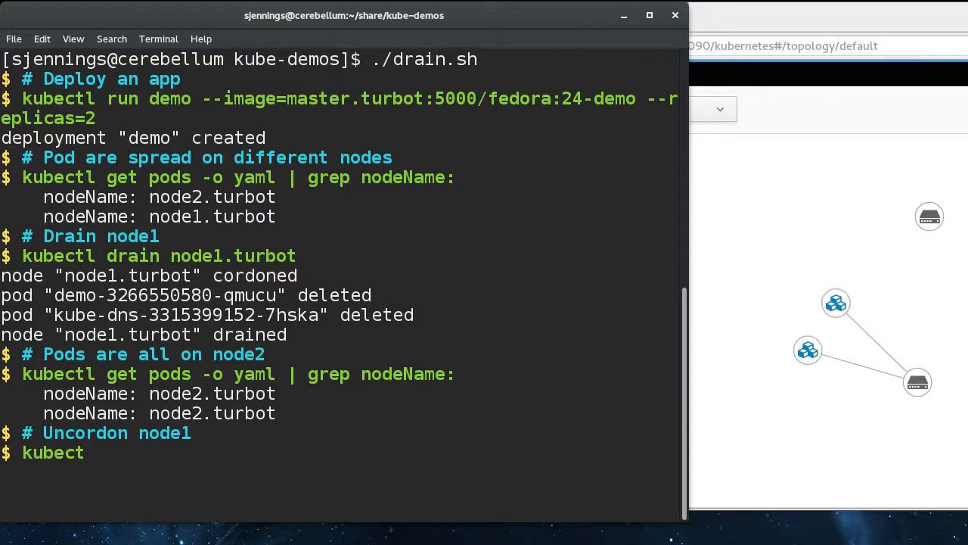
pyautogui.write('kubectl uncordon node1.turbot')
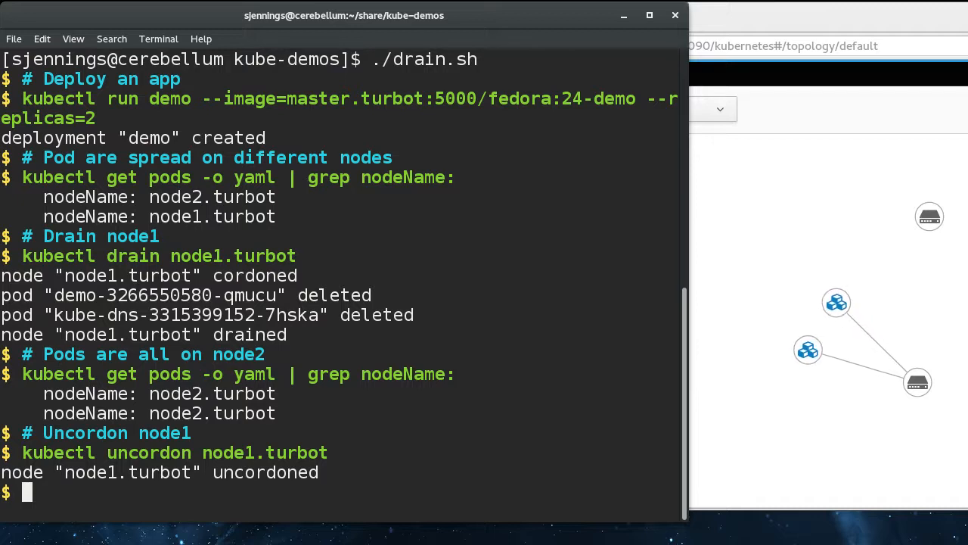
pyautogui.moveTo(492, 437)
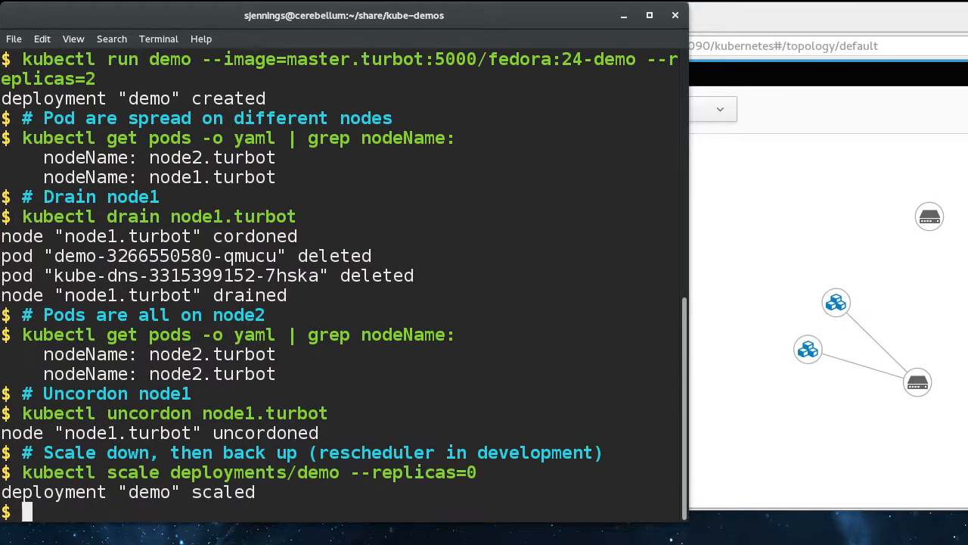
# Scale deployments/demo to 2 replicas, check pod nodes, and add a '# Delete deployment' comment
pyautogui.write('kubectl scale deployments/demo --replicas=2')
pyautogui.write('kubectl get pods')
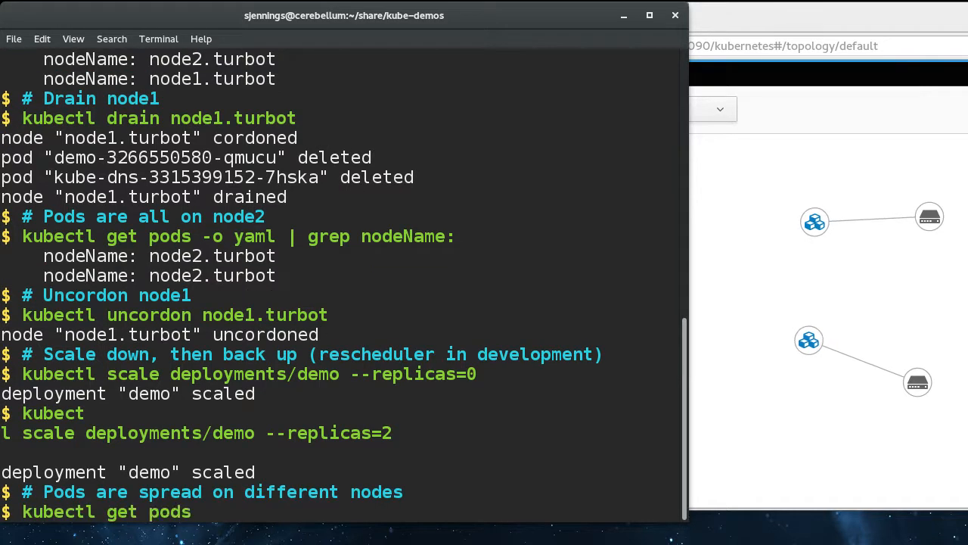
pyautogui.scroll(-3)
pyautogui.write(' -o yaml | grep nodeName:')
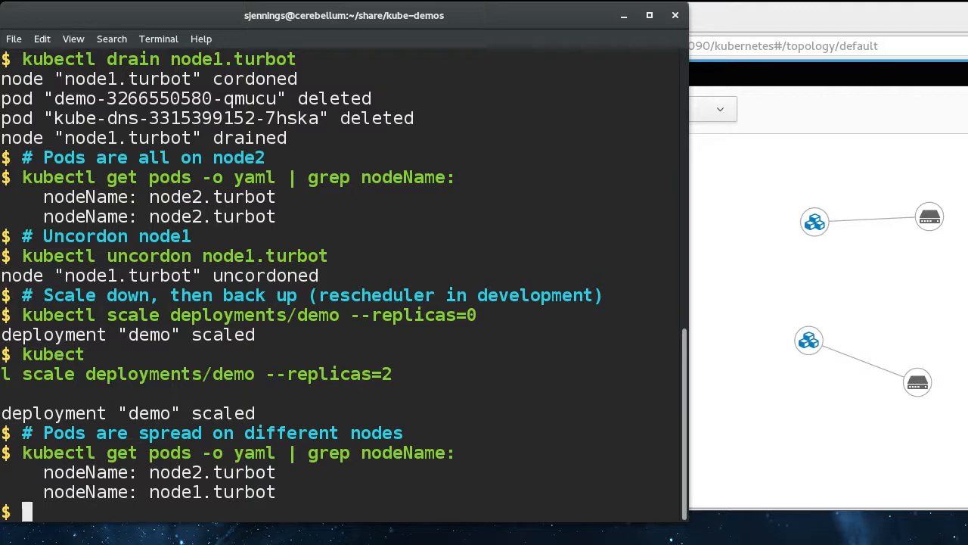
pyautogui.write('# Delete deployment')
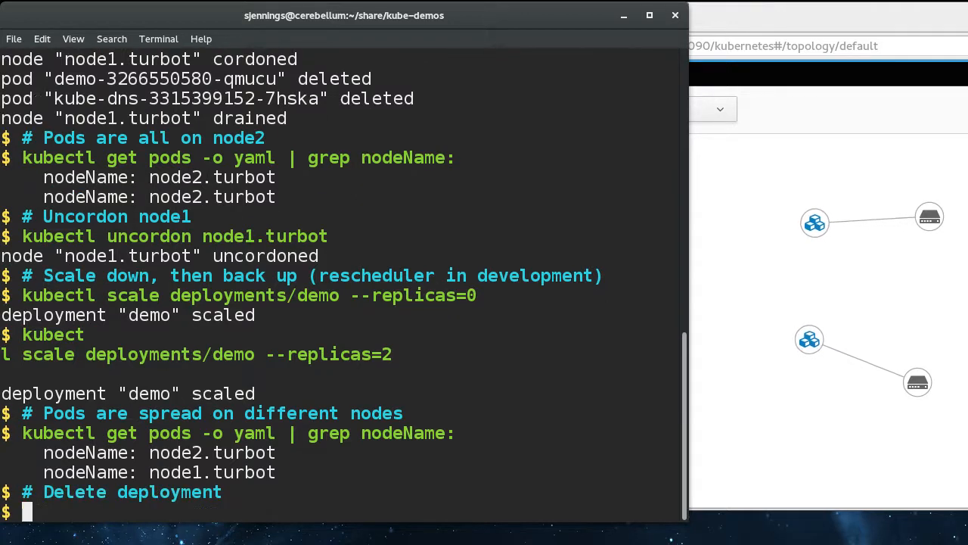